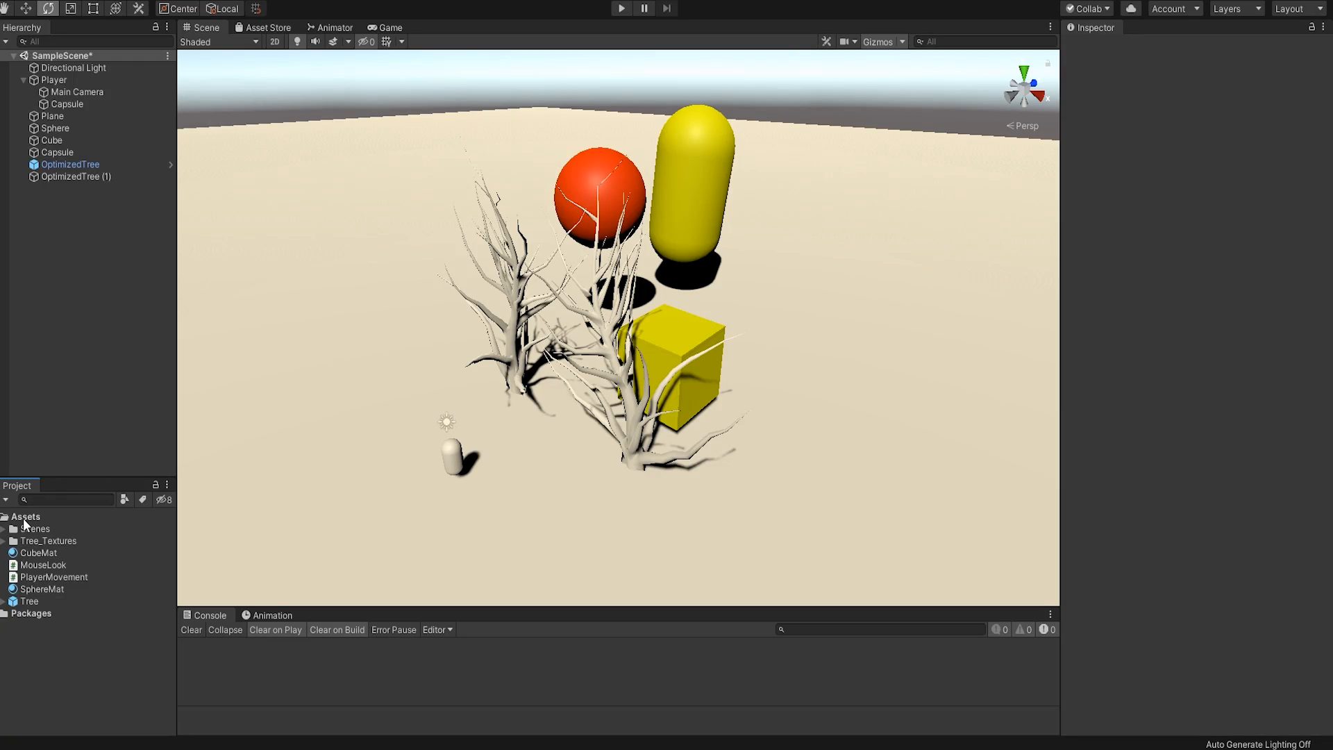
# - Create a Render Texture asset in Assets and name it lowres
pyautogui.rightClick(25, 516)
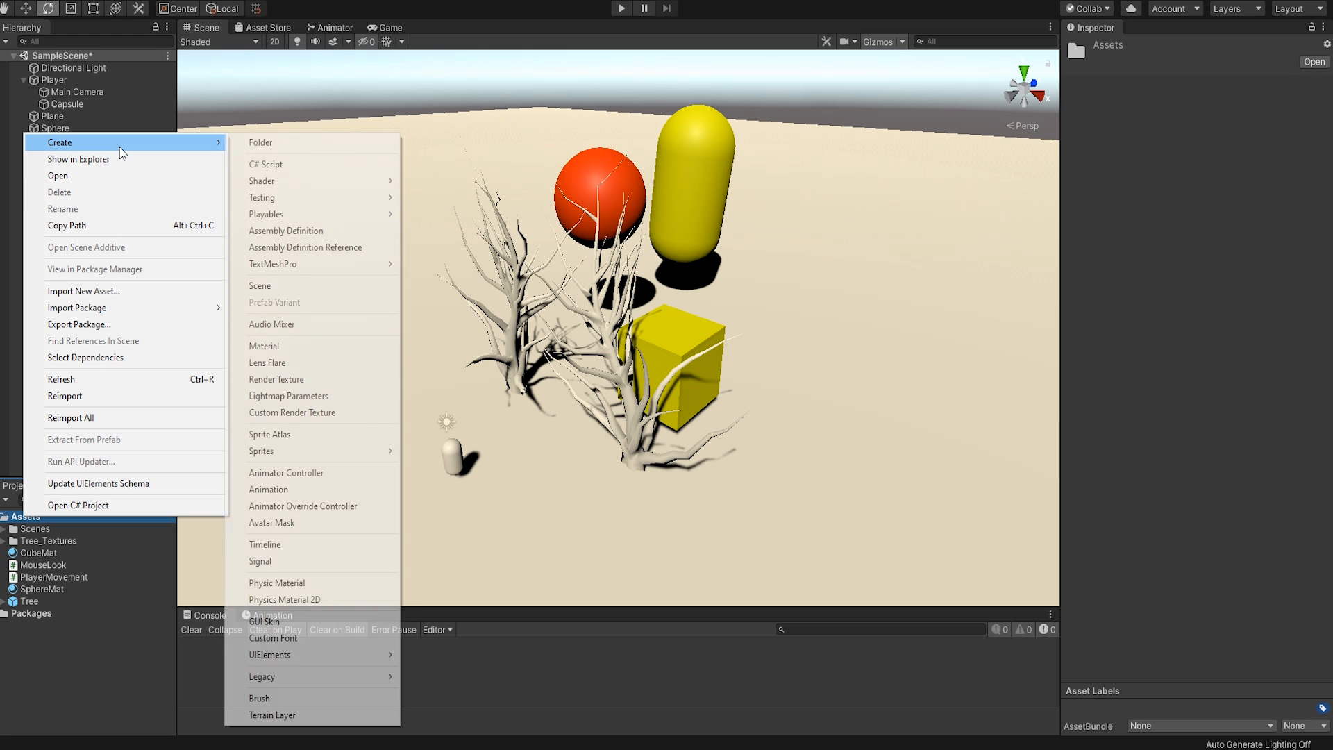
pyautogui.click(276, 379)
pyautogui.write('lowres')
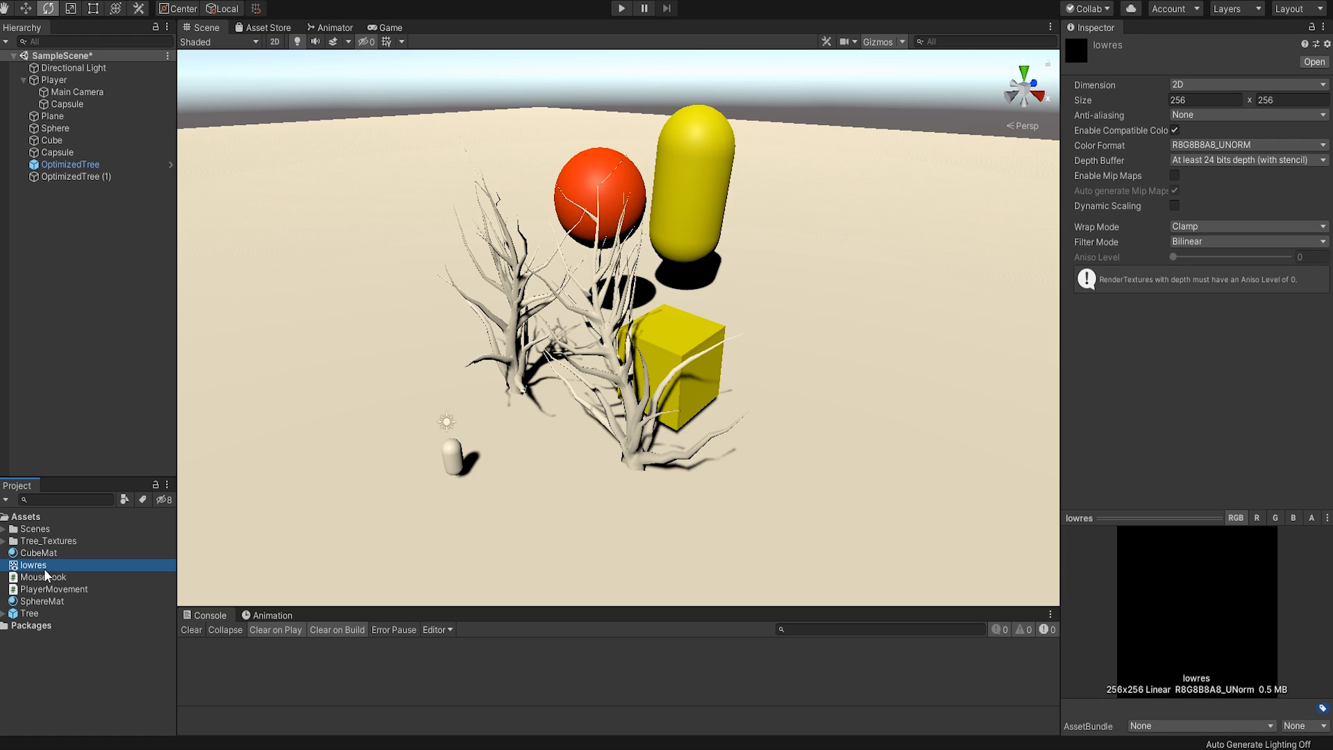
# - Select the Main Camera so its Camera settings show in the Inspector
pyautogui.click(70, 92)
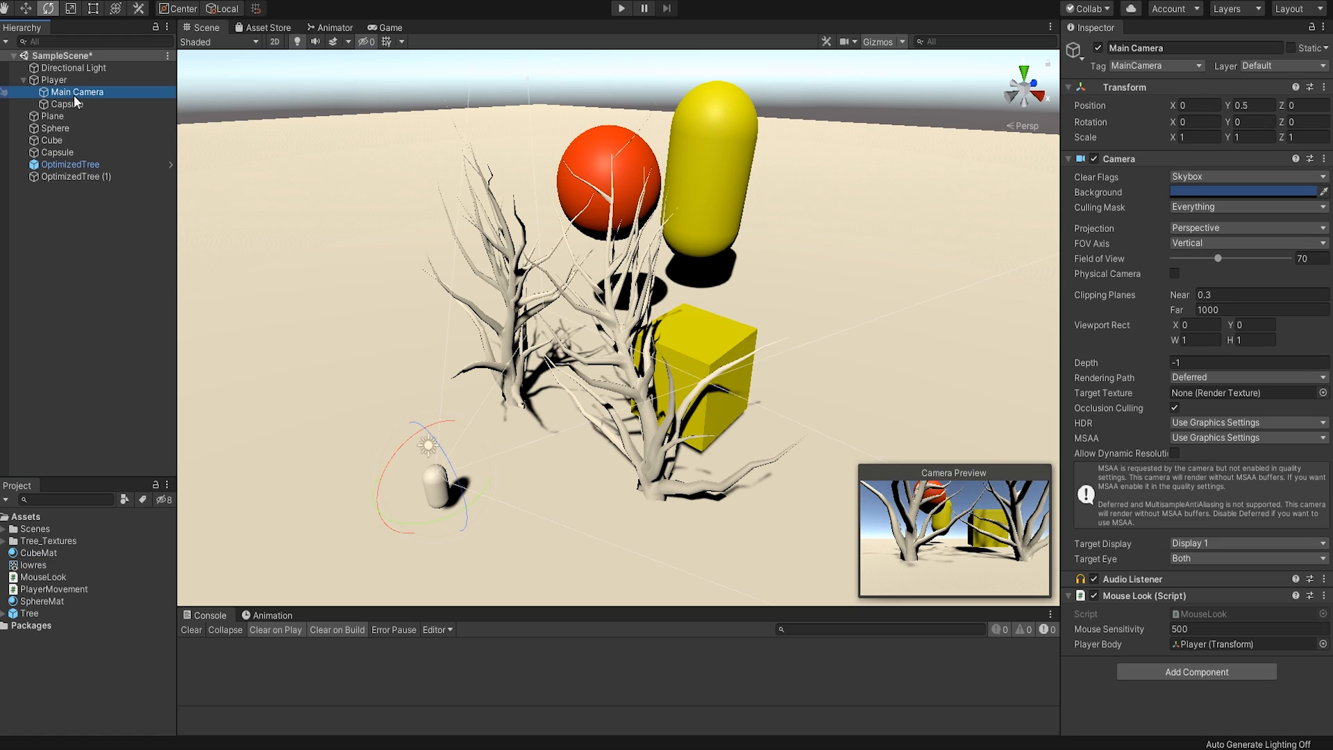
pyautogui.moveTo(1059, 407)
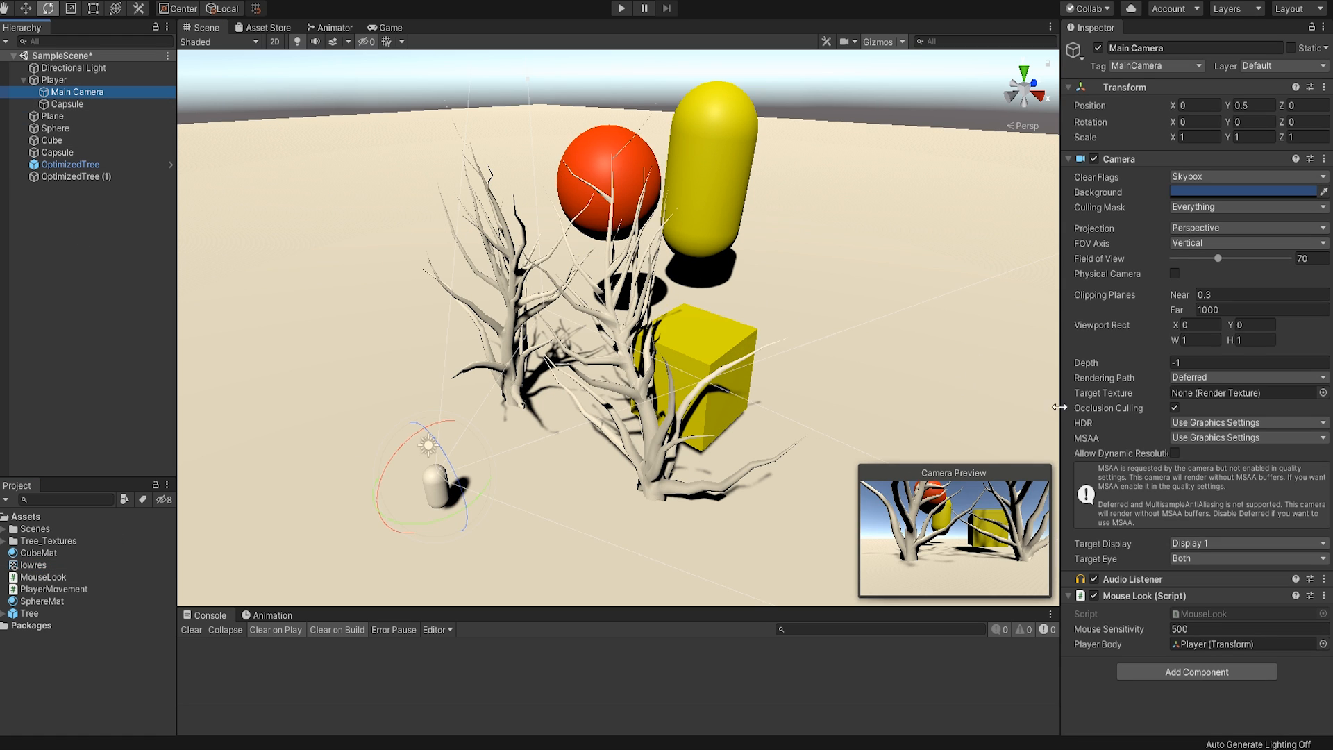
pyautogui.moveTo(1092, 400)
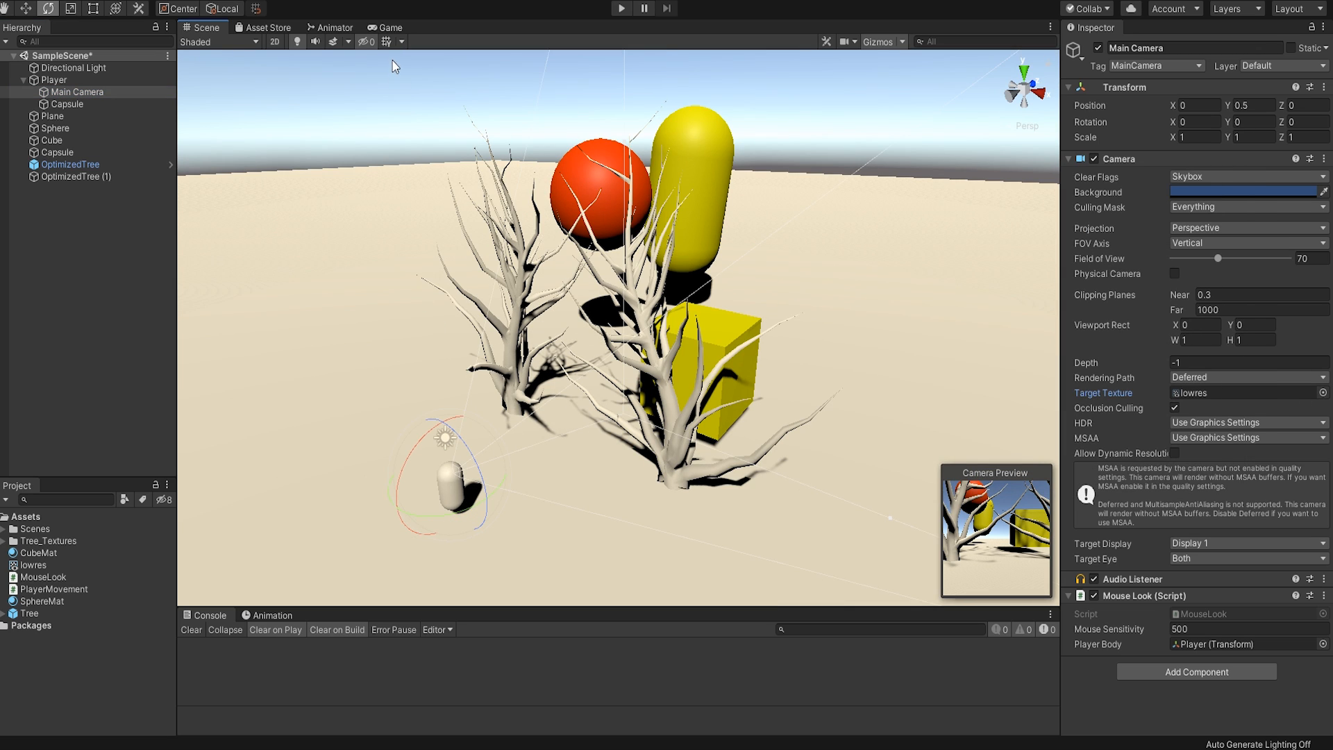
# - Switch to the Game view to see the camera's output
pyautogui.click(387, 27)
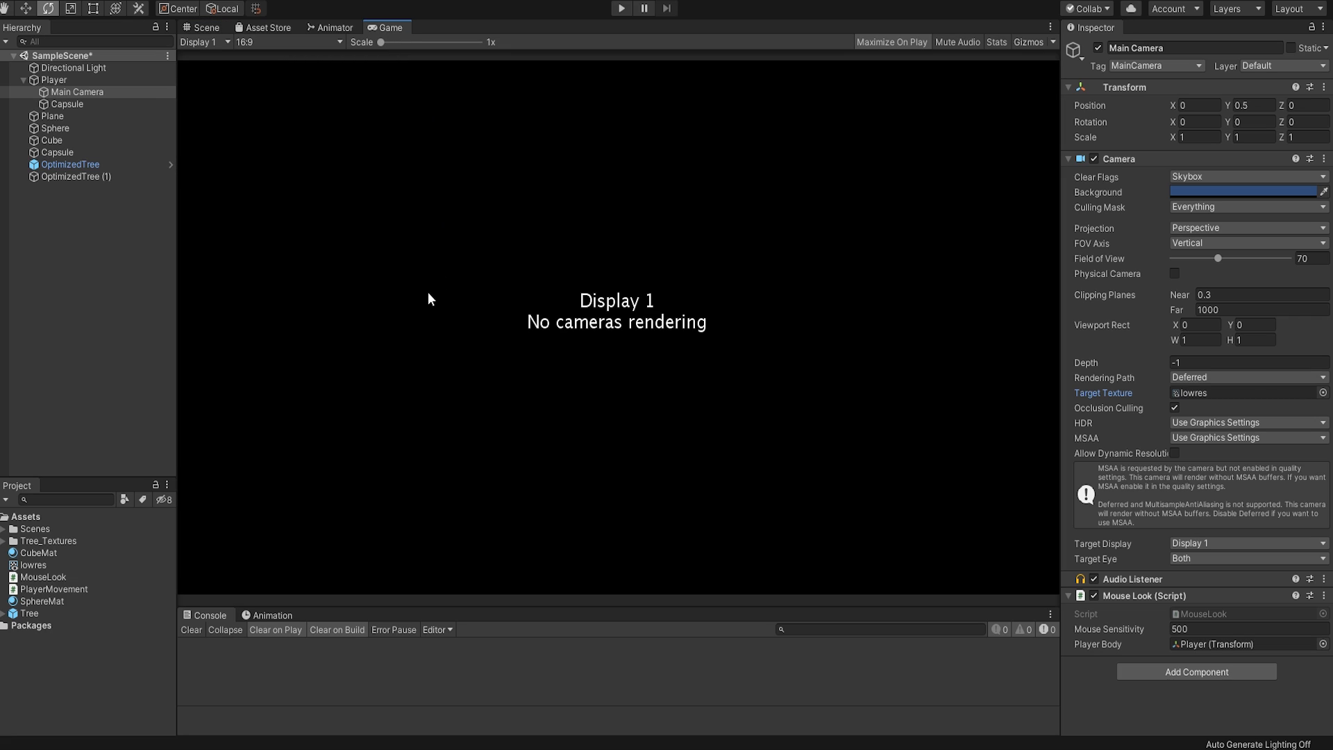
pyautogui.moveTo(450, 327)
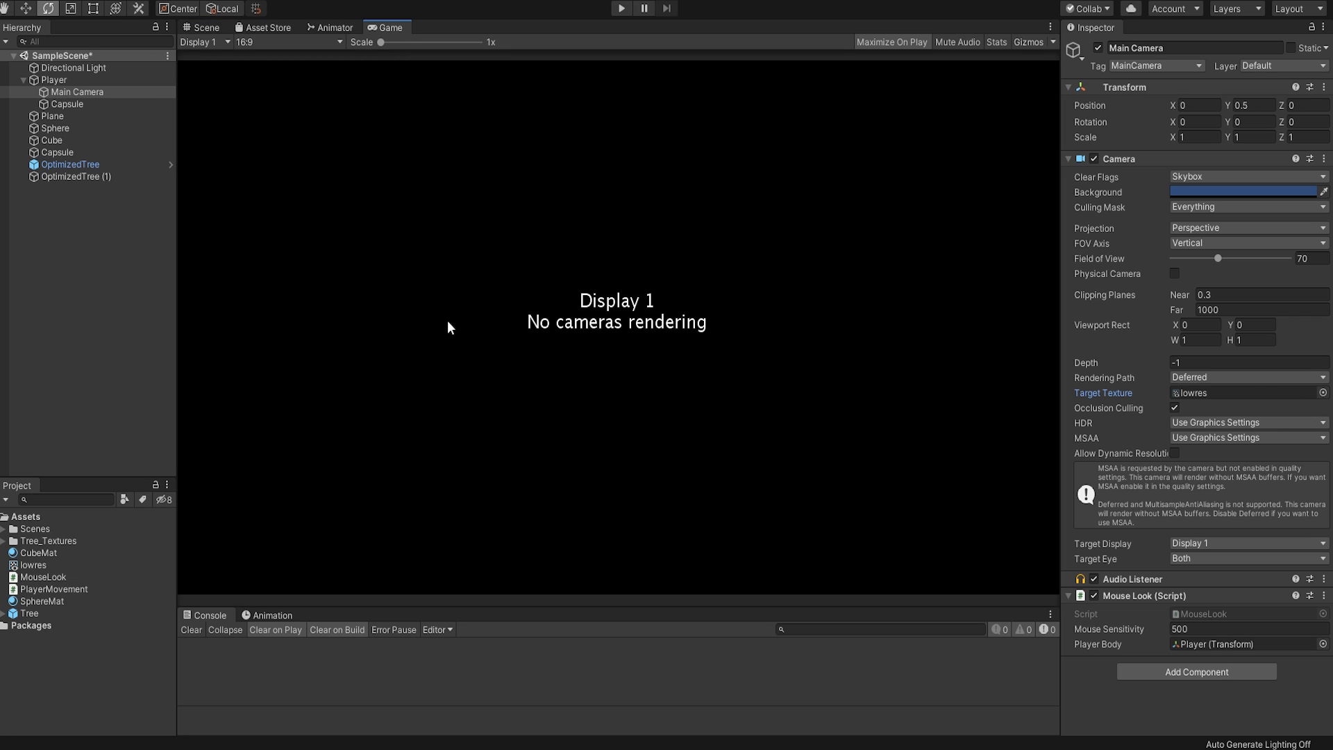
pyautogui.moveTo(742, 263)
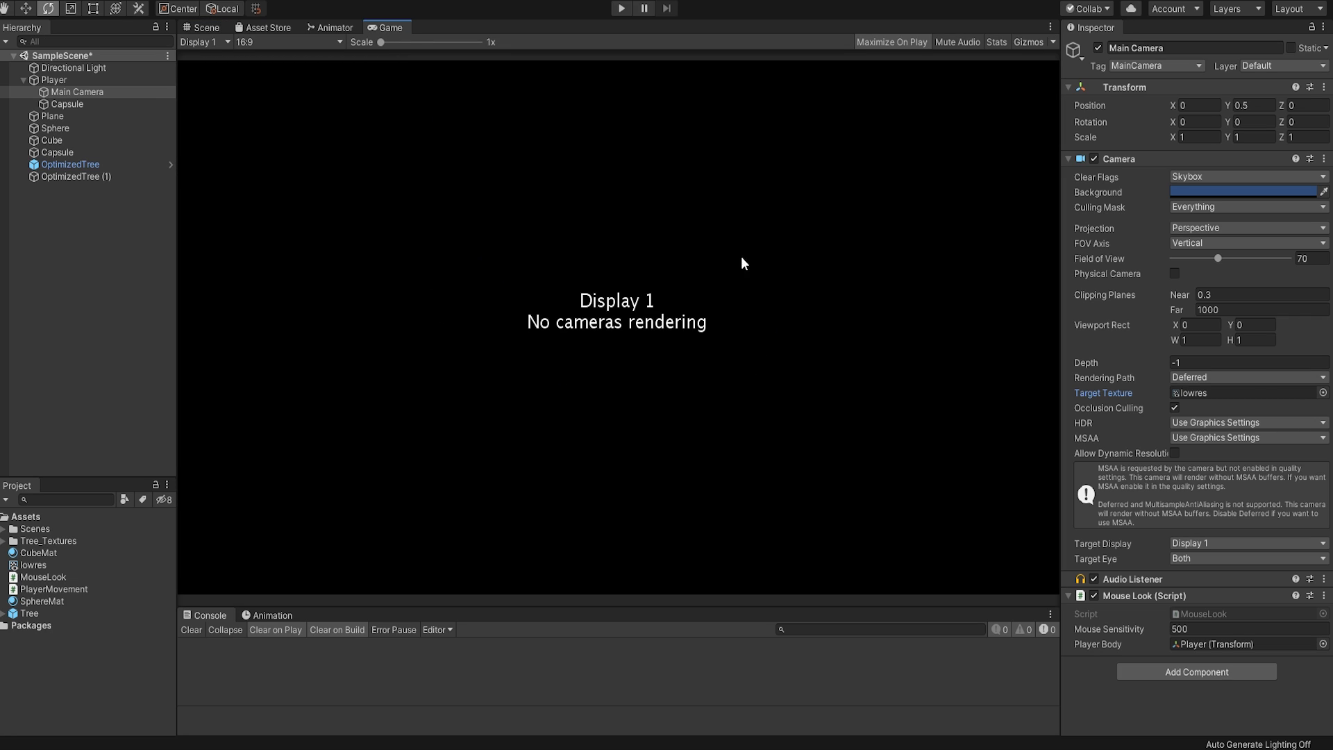
pyautogui.moveTo(598, 224)
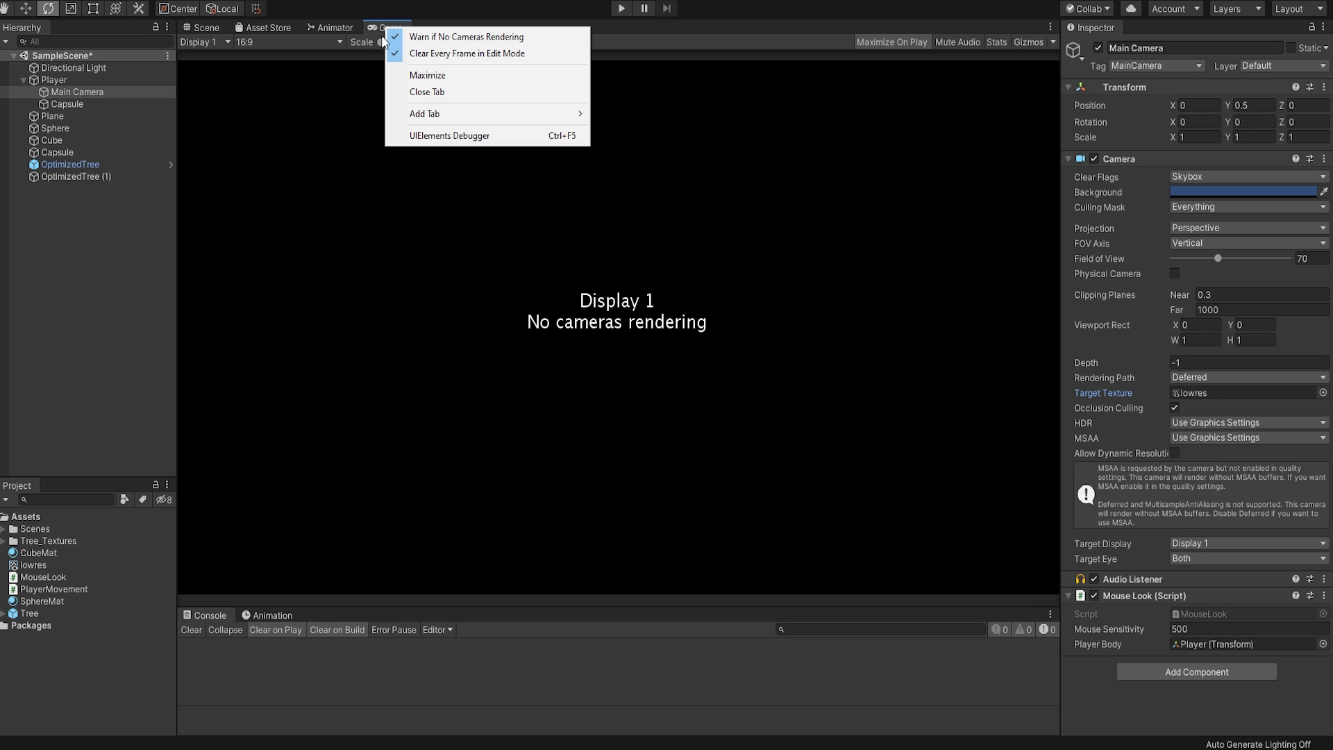
pyautogui.moveTo(511, 39)
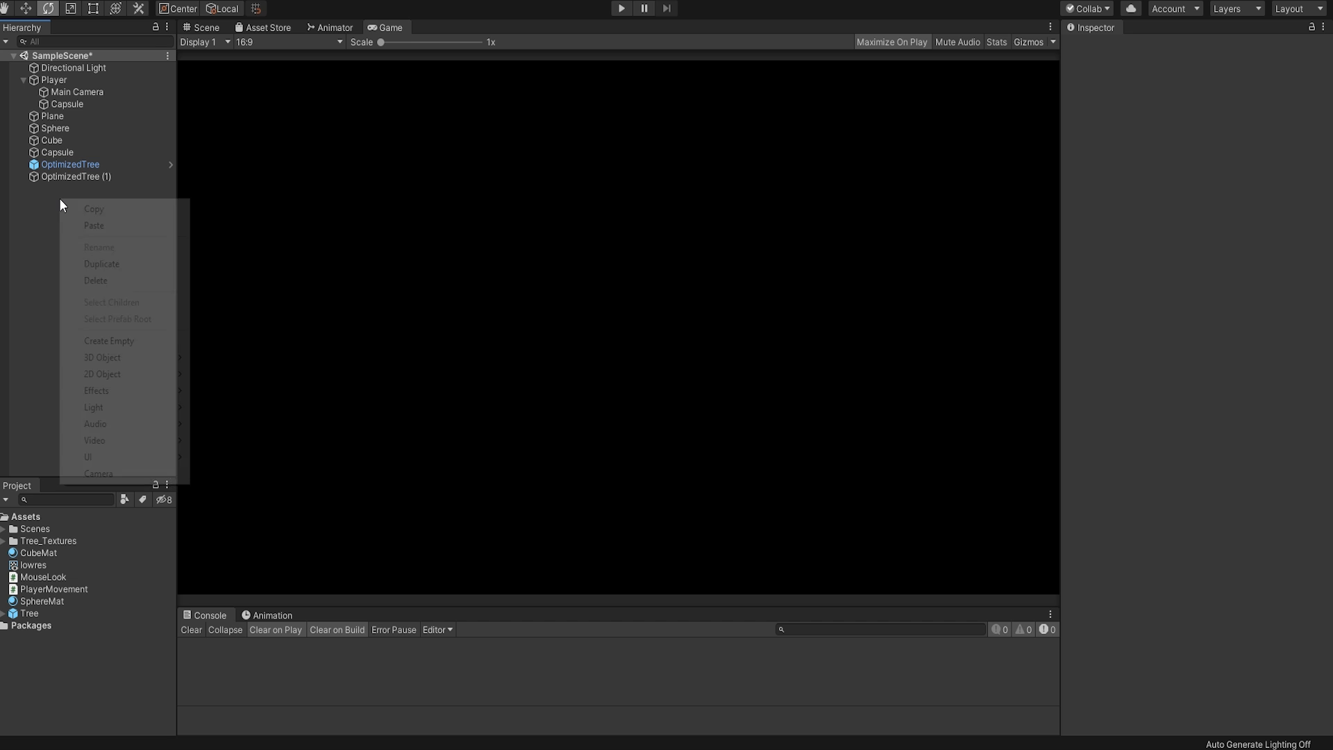
pyautogui.moveTo(117, 350)
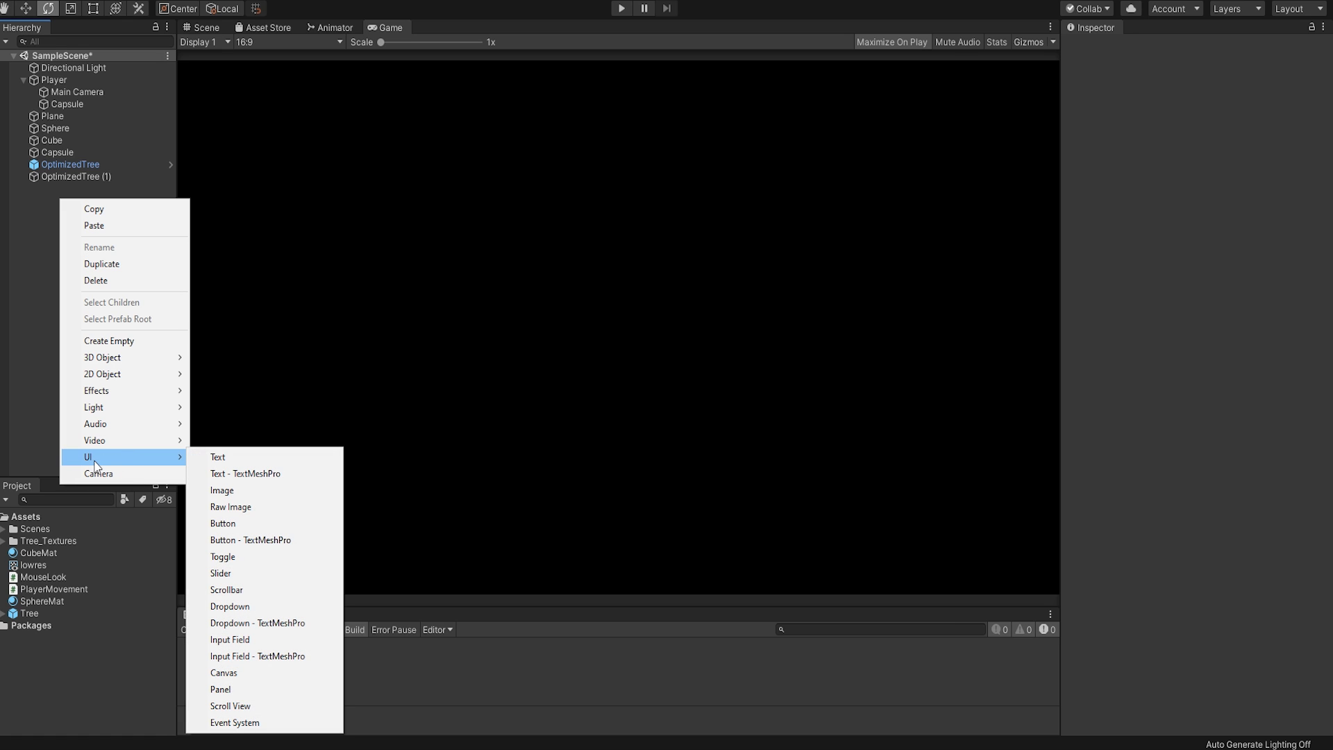
pyautogui.moveTo(240, 515)
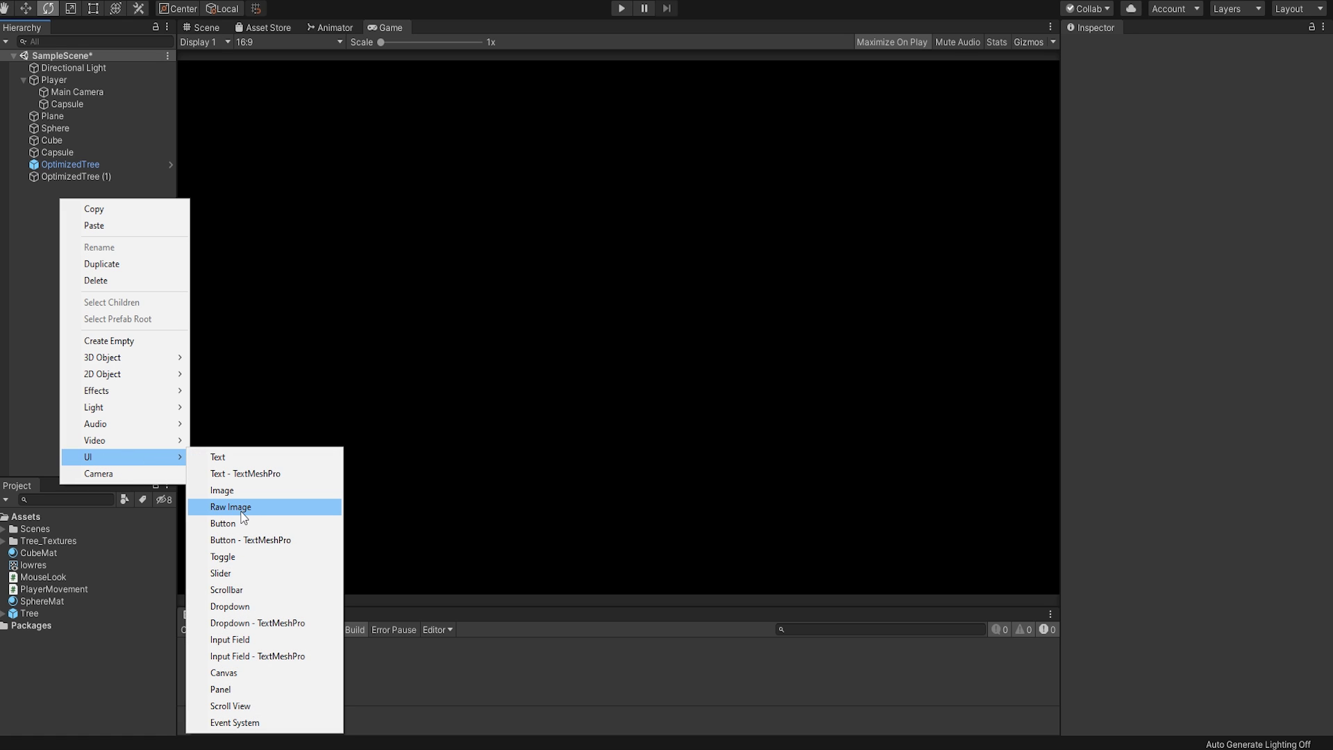
# - Add a UI Raw Image, which creates a Canvas and EventSystem
pyautogui.click(230, 507)
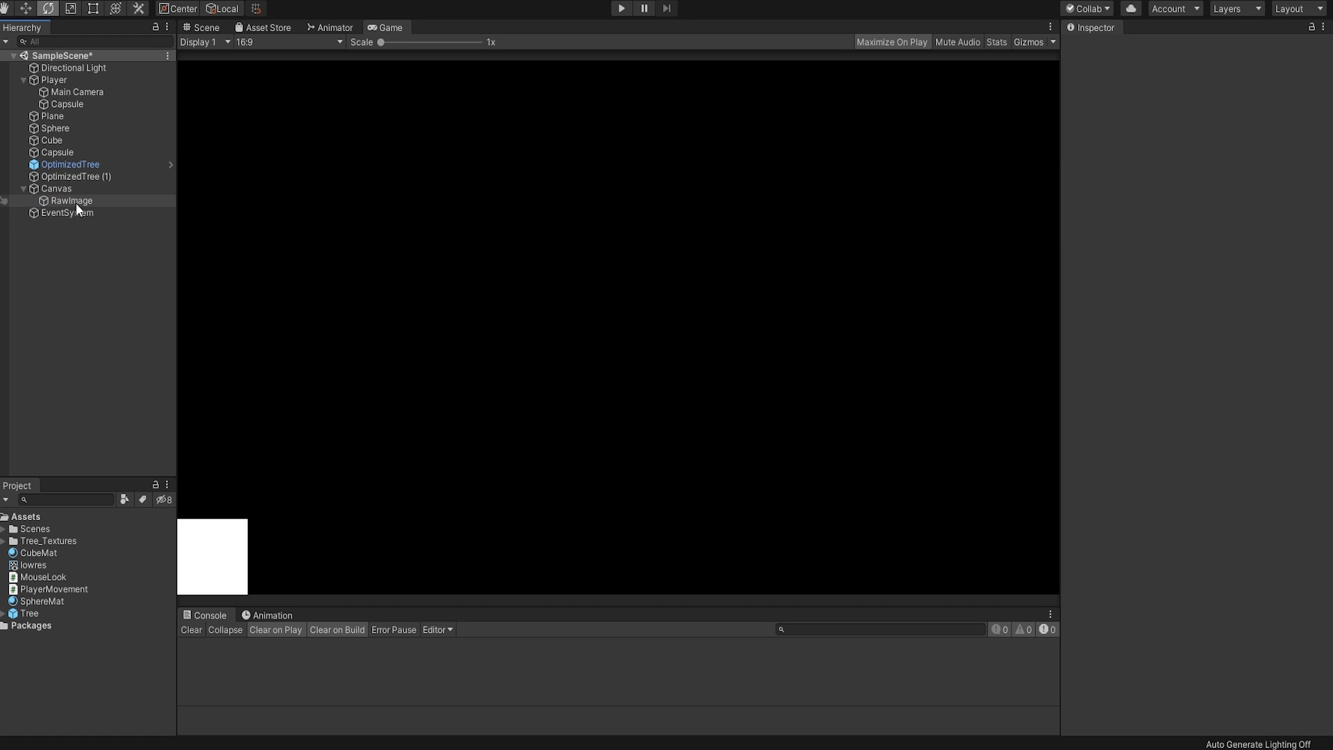
# - Set the RawImage's Texture field to the lowres render texture
pyautogui.click(70, 200)
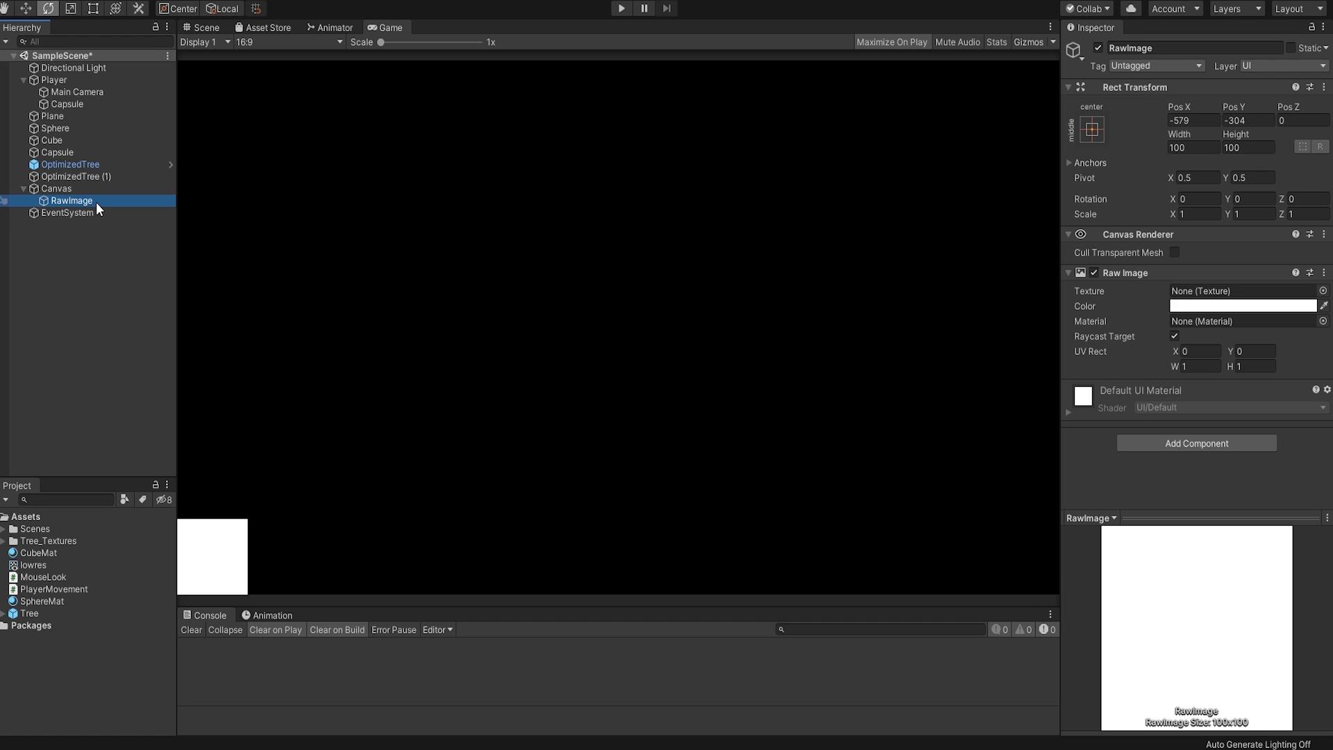
pyautogui.moveTo(211, 224)
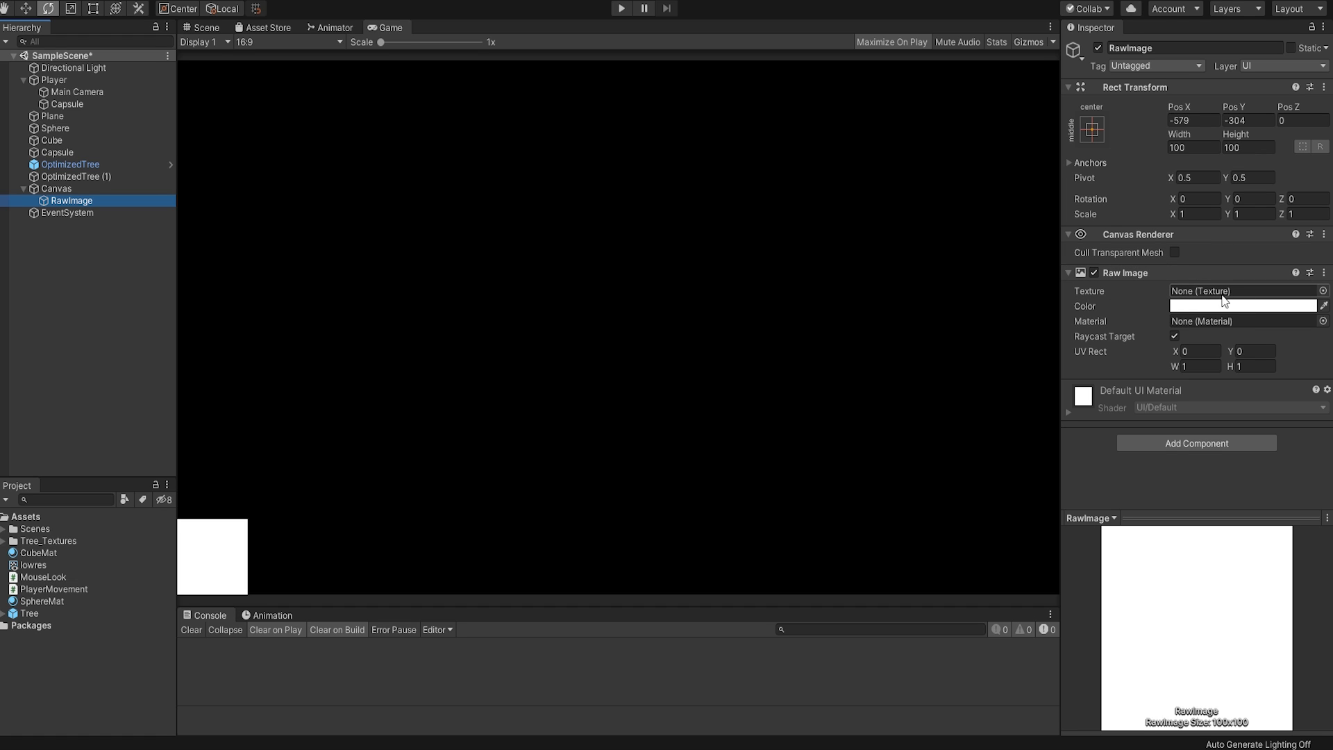
pyautogui.click(1320, 290)
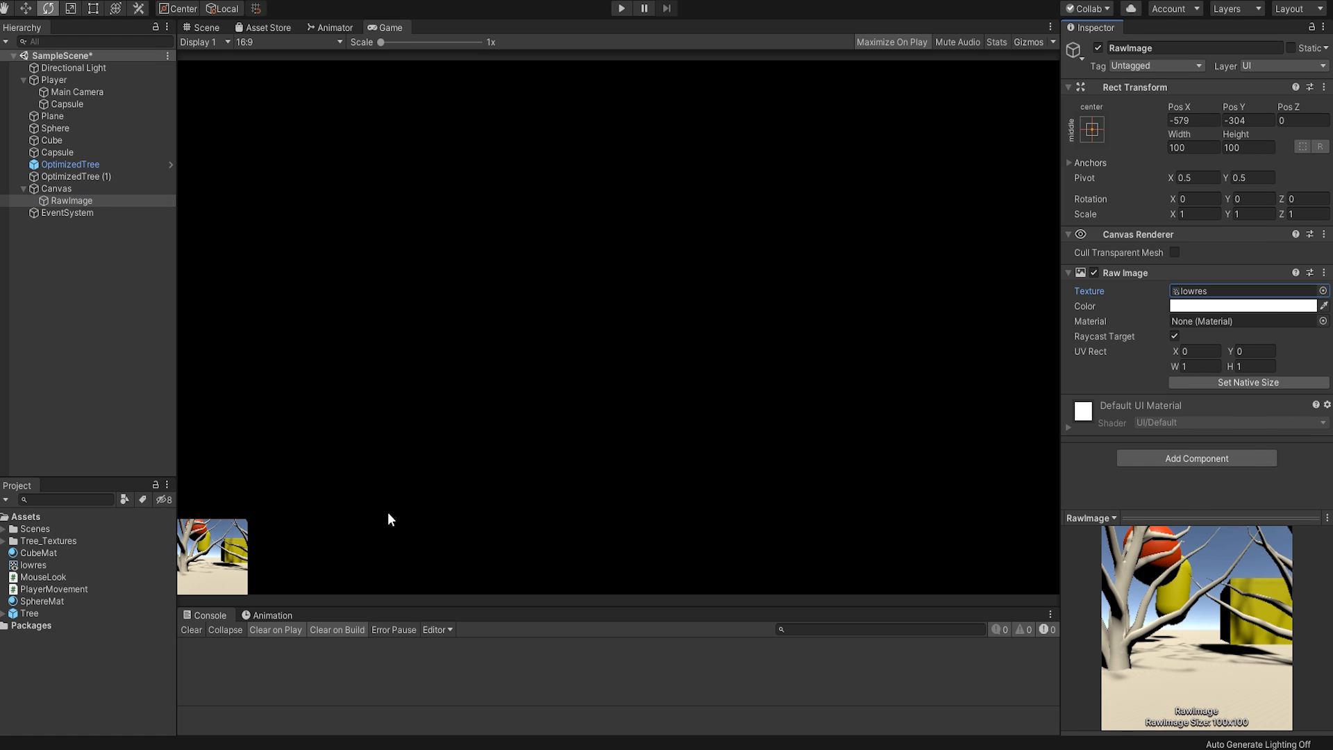
pyautogui.moveTo(215, 535)
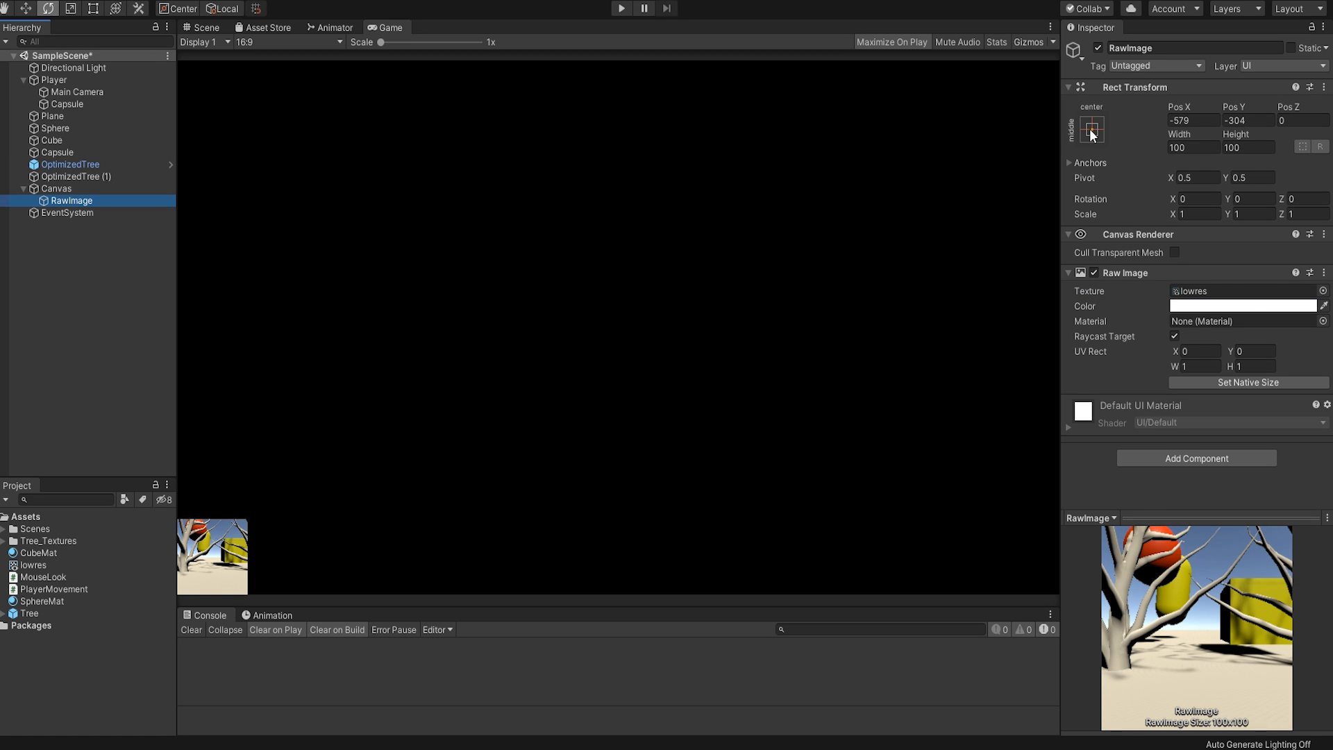
# - Apply the full stretch anchor preset so RawImage fills the Canvas
pyautogui.click(1091, 127)
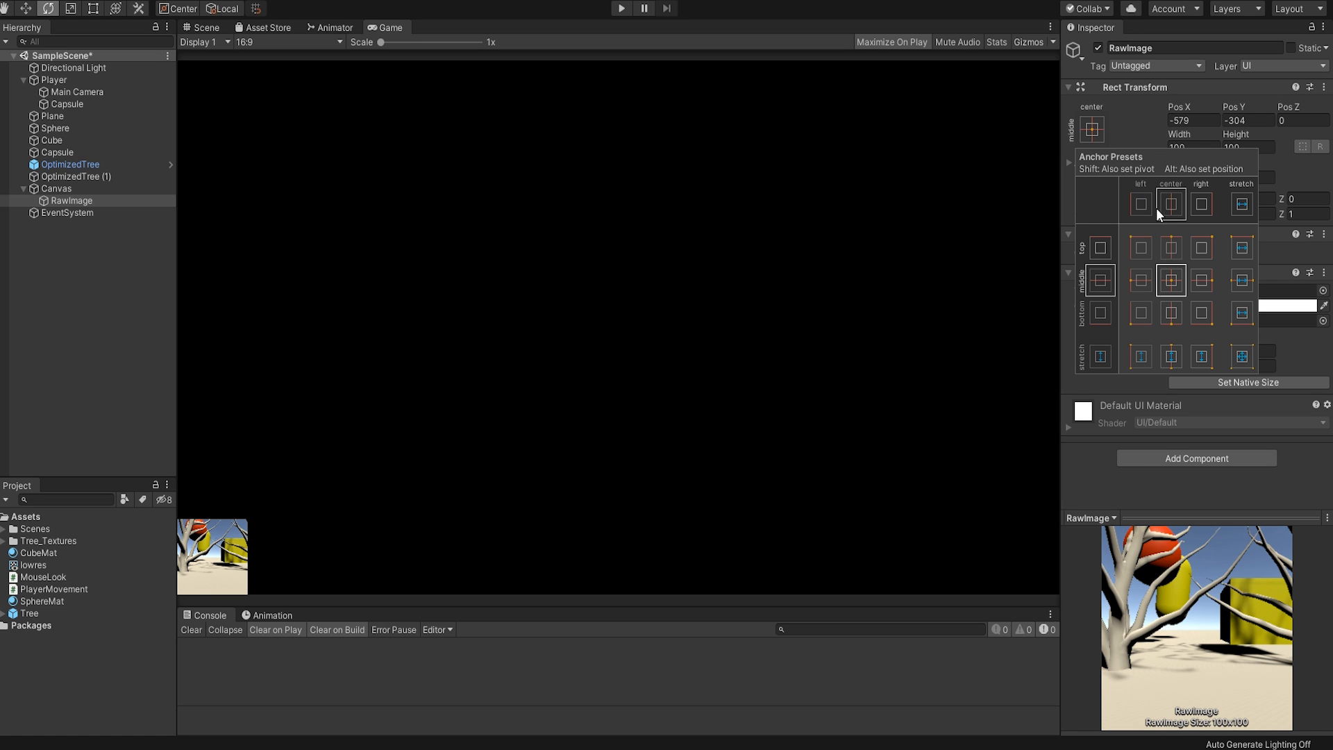
pyautogui.click(1241, 355)
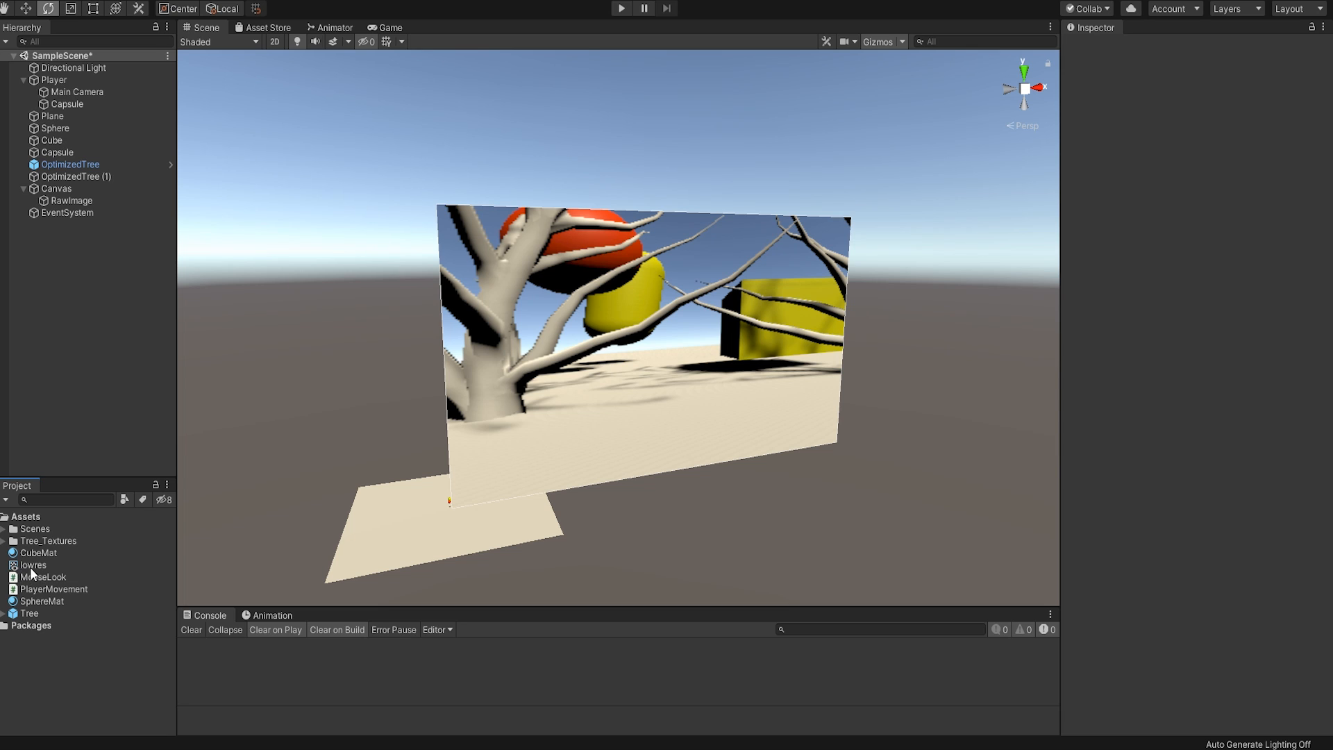
# - Select the lowres render texture and try setting its height to 144
pyautogui.click(31, 564)
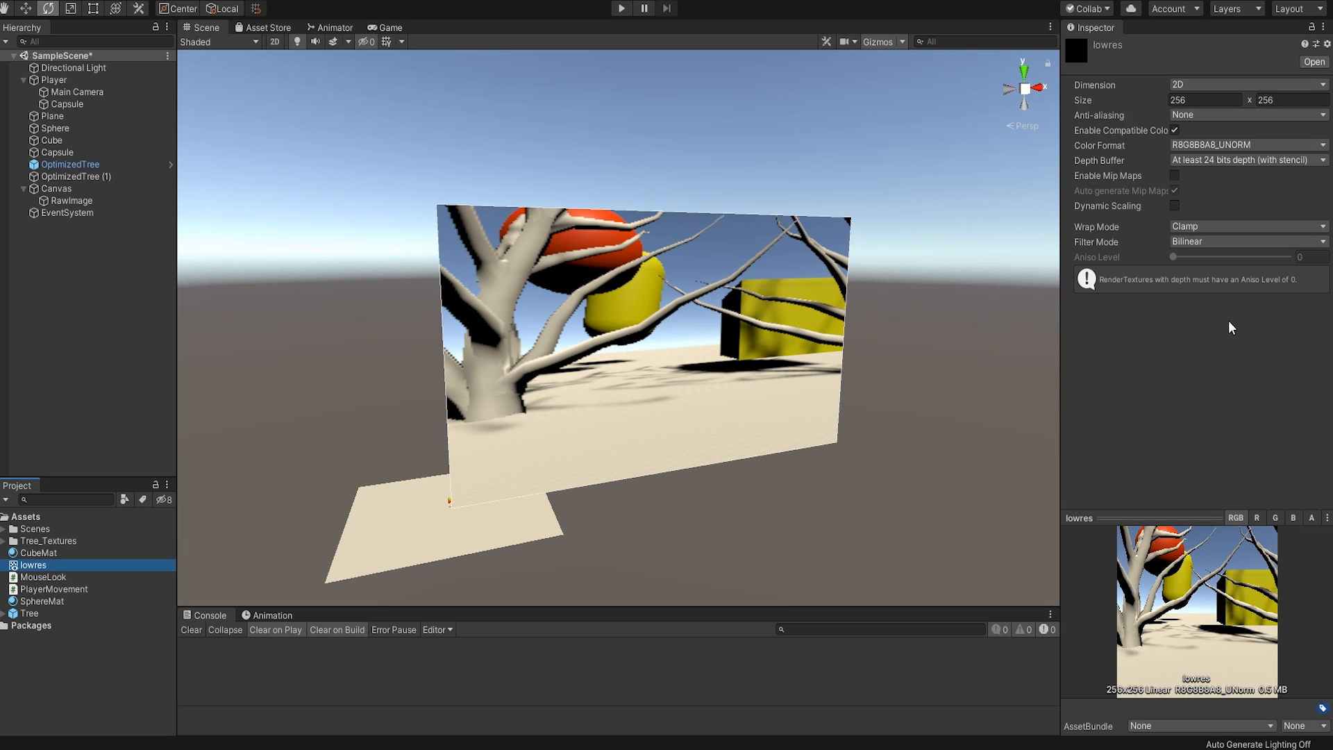
pyautogui.click(1248, 241)
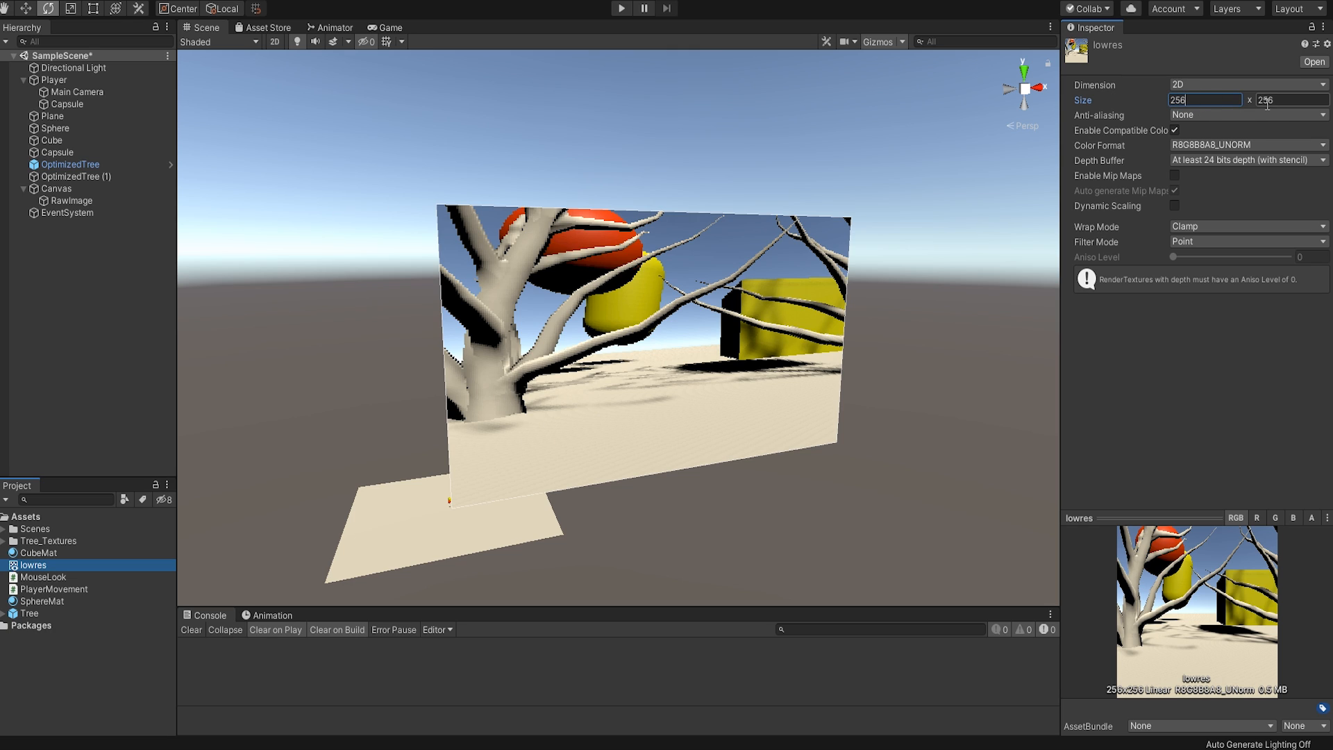
pyautogui.click(1281, 100)
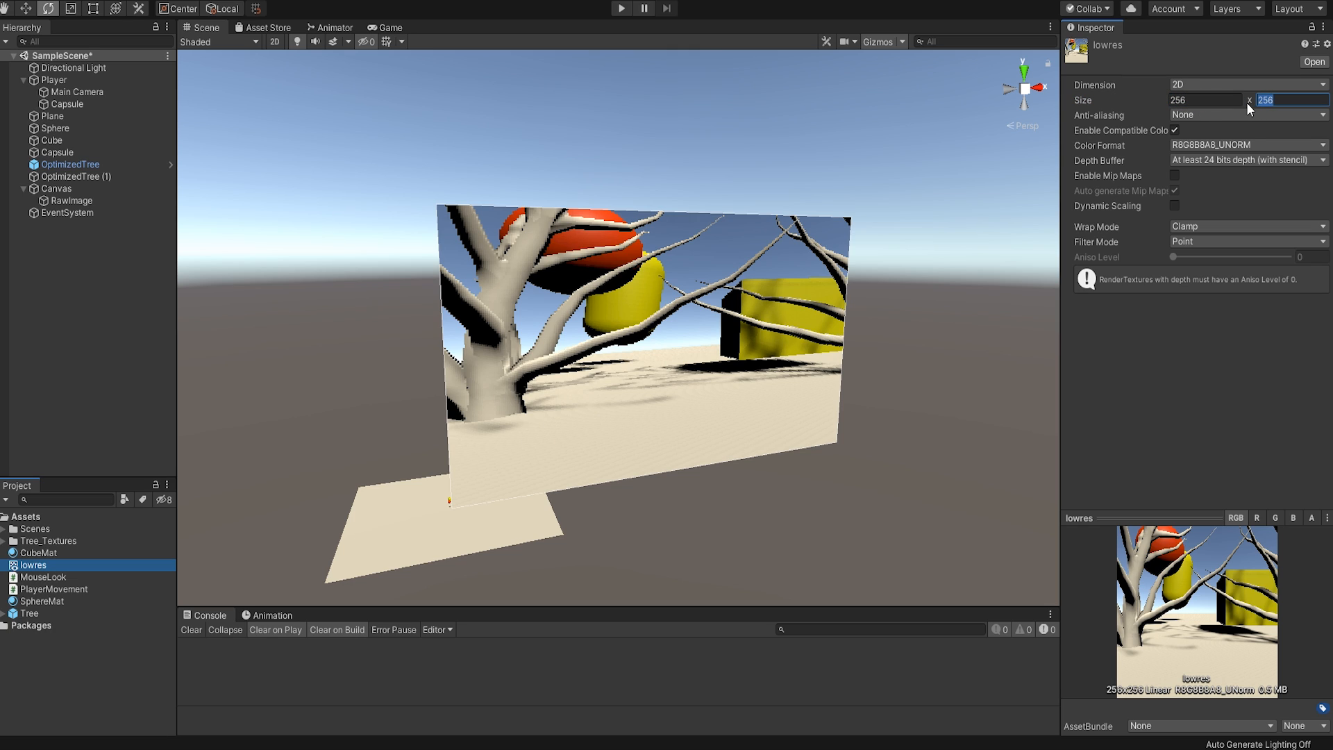
pyautogui.write('144')
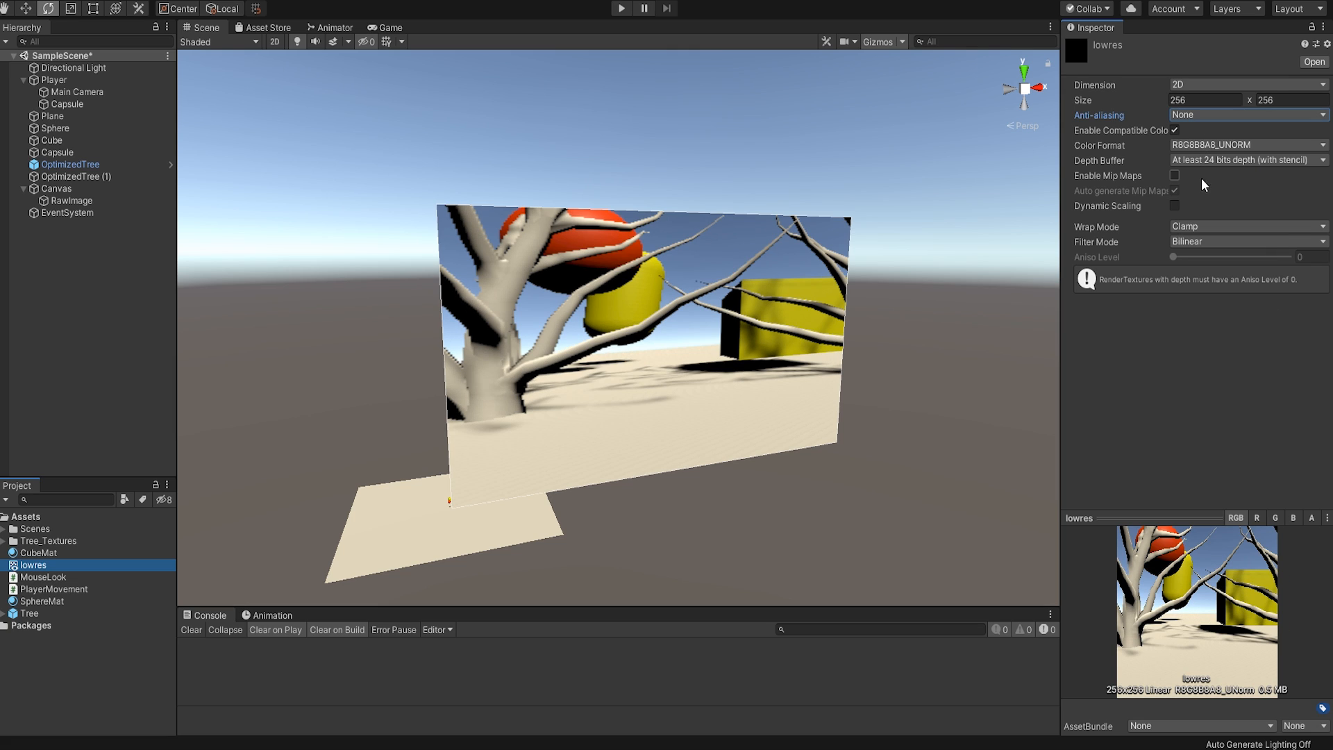
# - Set the lowres Filter Mode dropdown to Point
pyautogui.click(1248, 241)
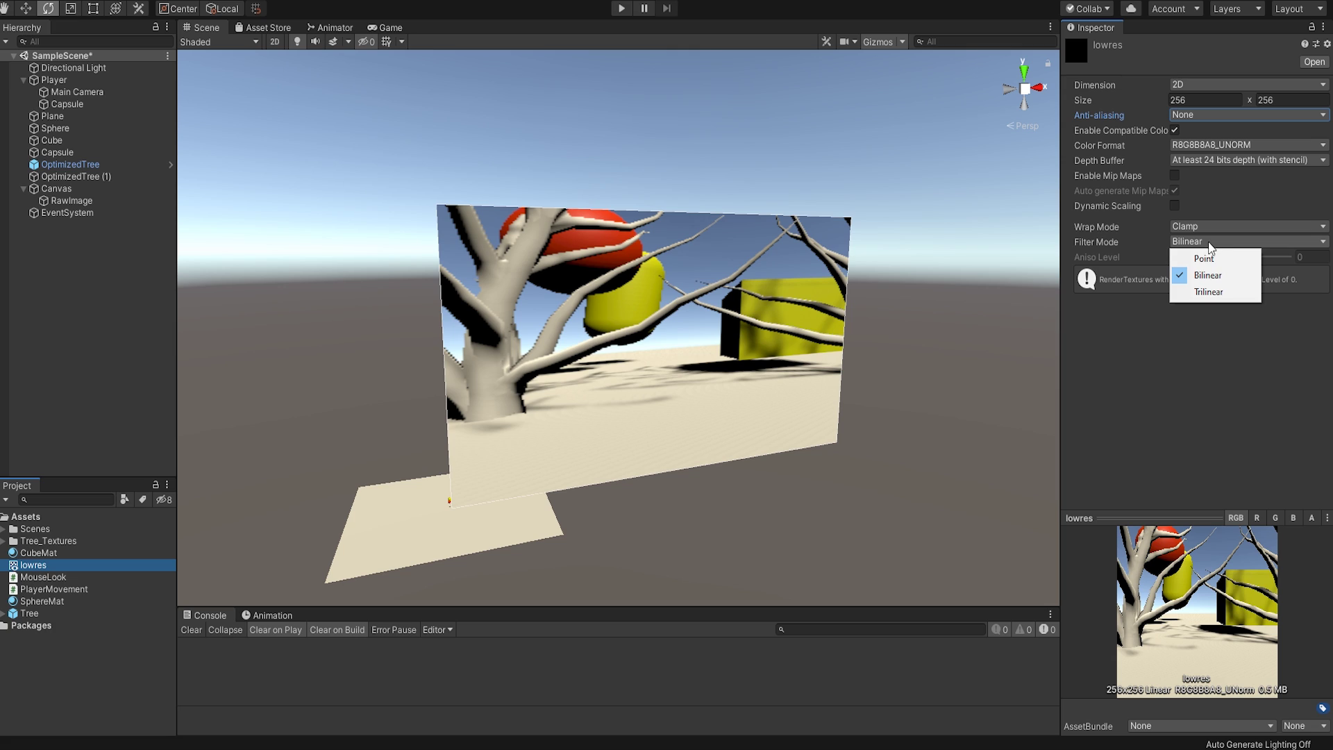
pyautogui.moveTo(1198, 262)
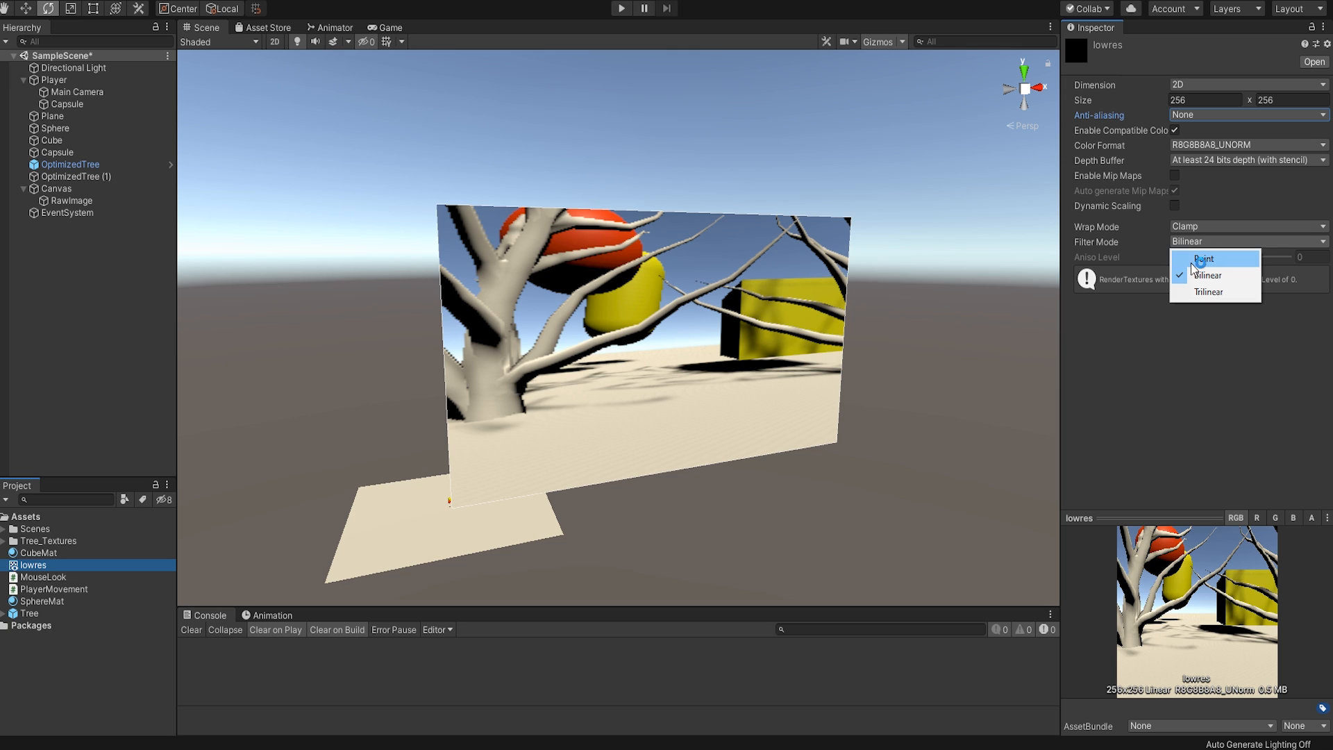
pyautogui.click(1203, 258)
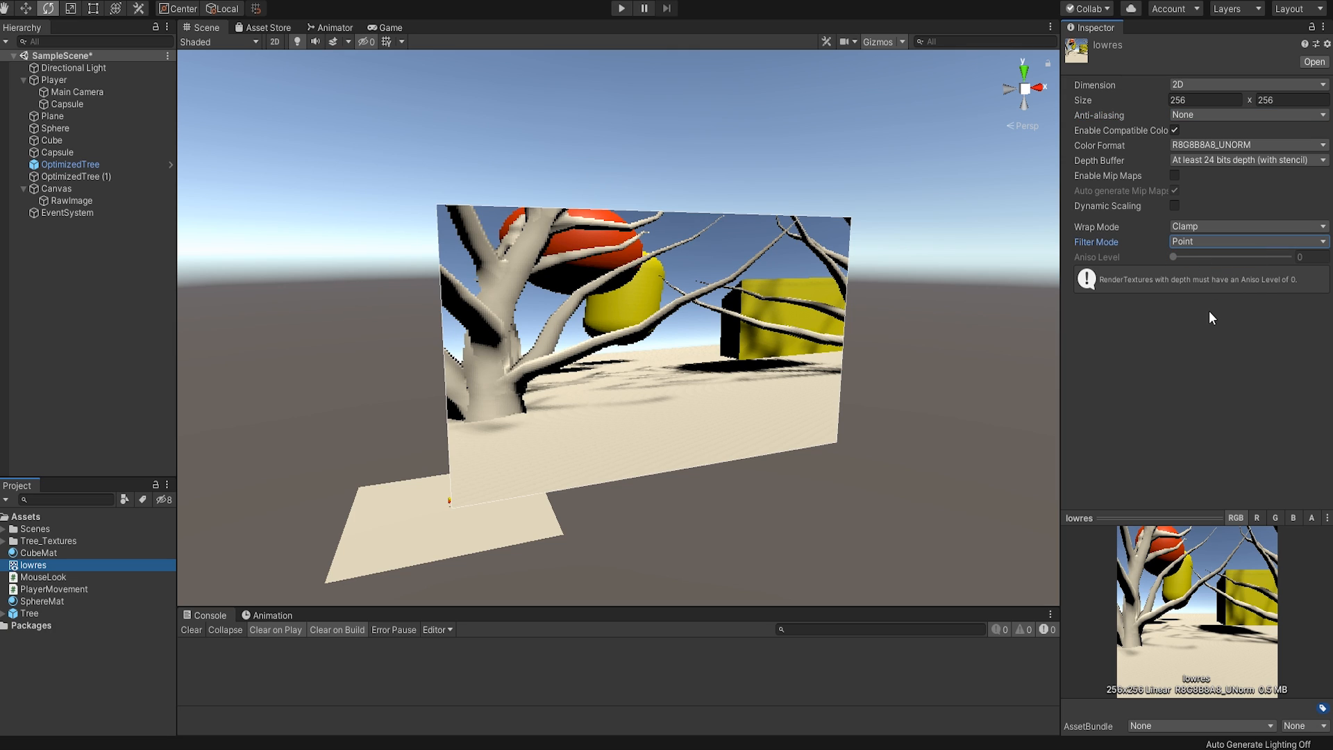